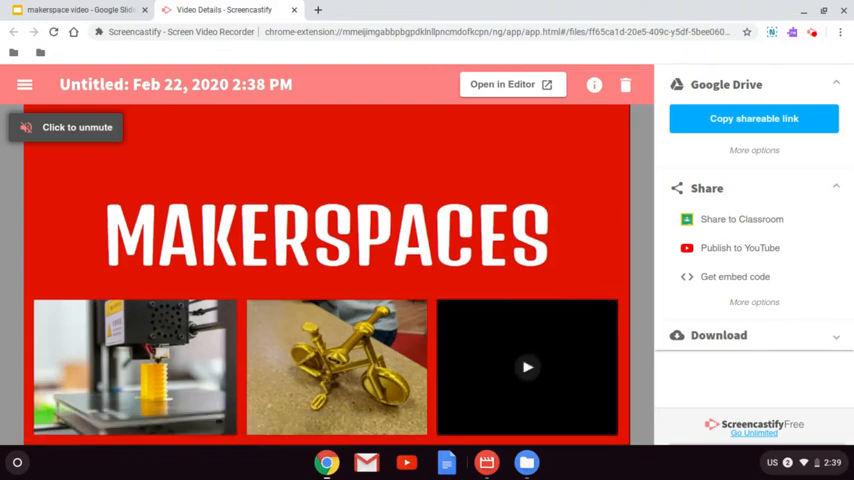
- Play the makerspace recording from its thumbnail and pause it around 12 seconds
left_click(528, 368)
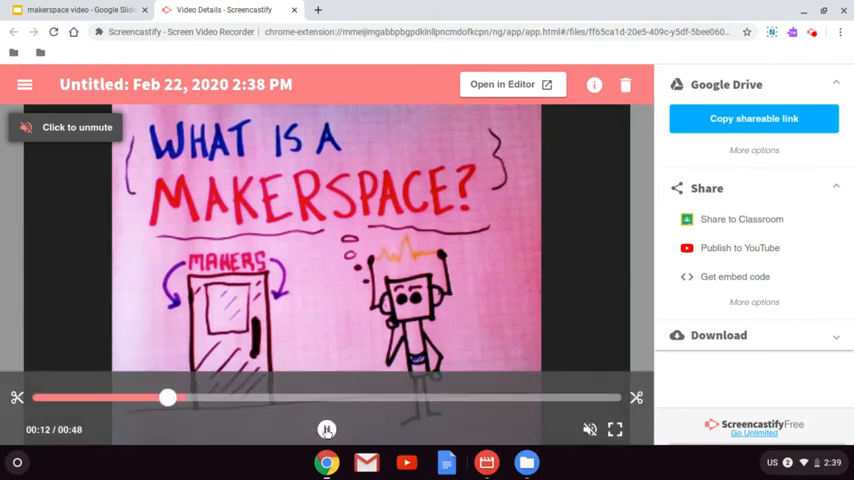
left_click(328, 428)
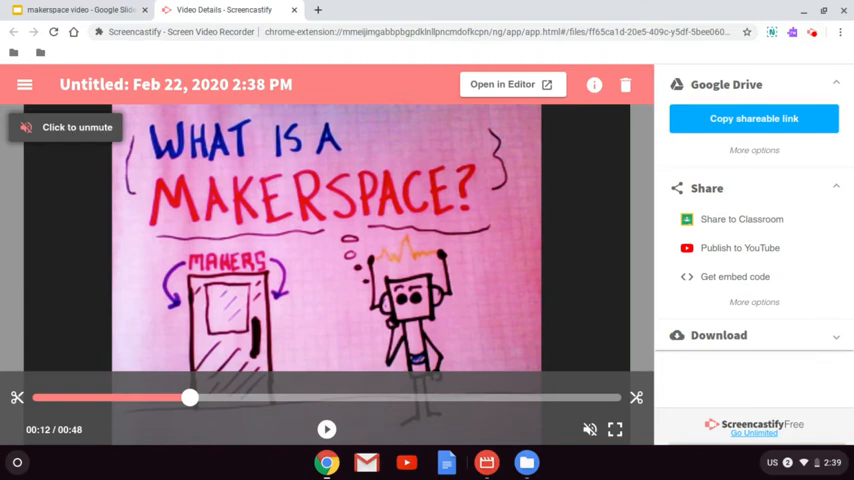
mouse_move(84, 130)
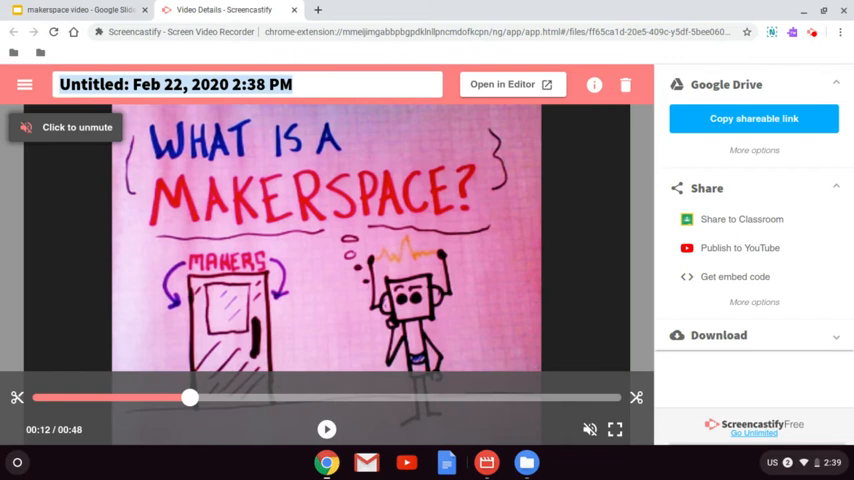
- Replace the title with 'Justin S. Screencastify tutorial', commit it and pause playback
type("Makerspace BVi")
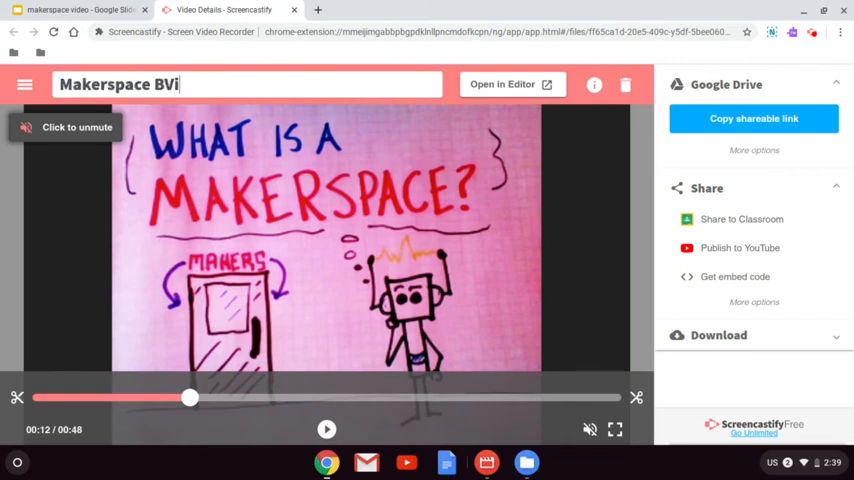
key("Backspace")
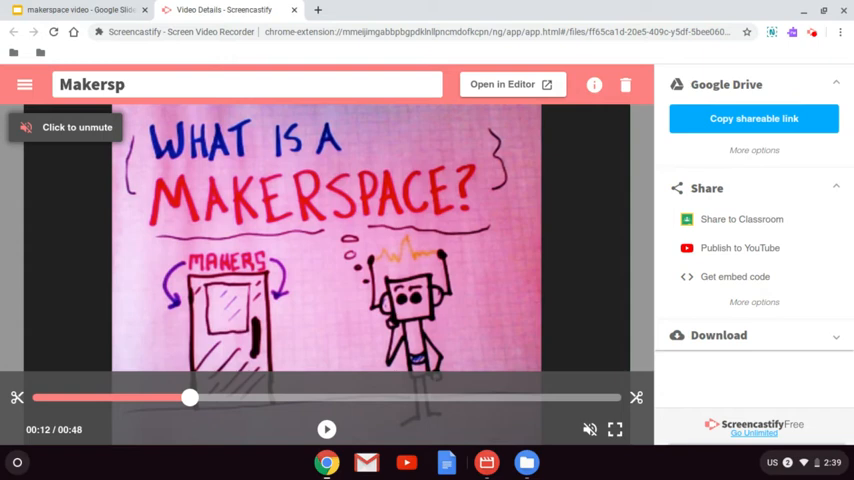
type("Justins")
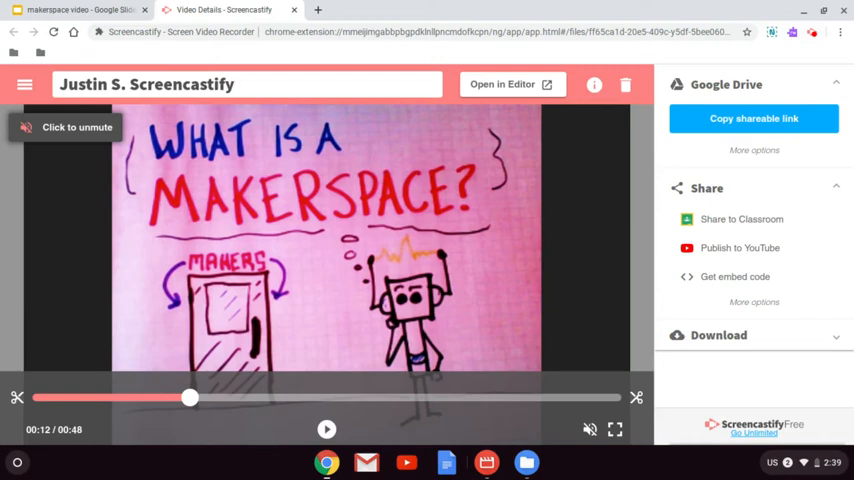
type("tutori")
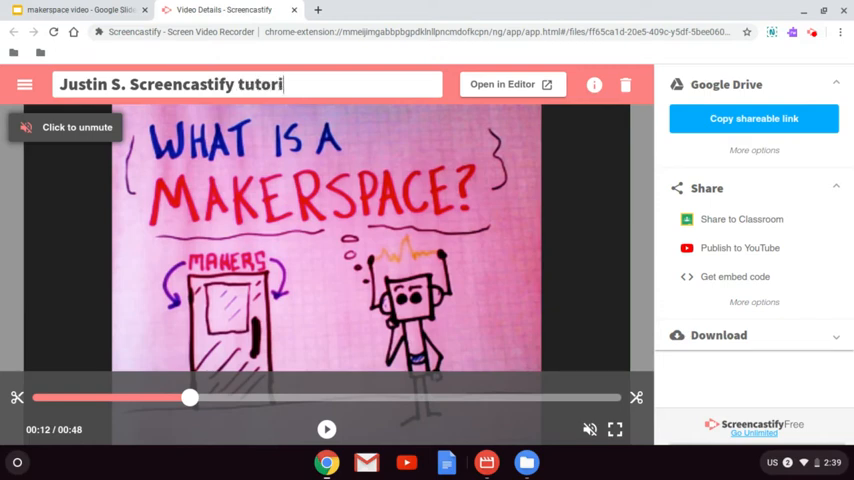
left_click(326, 428)
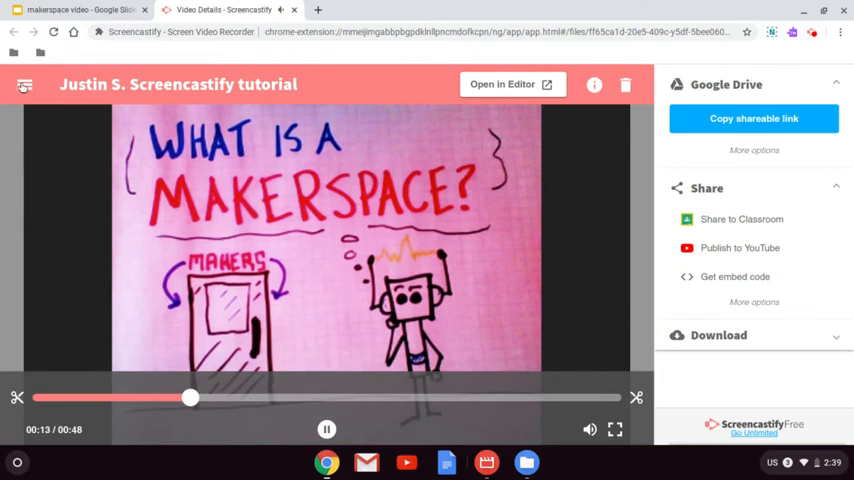
left_click(326, 428)
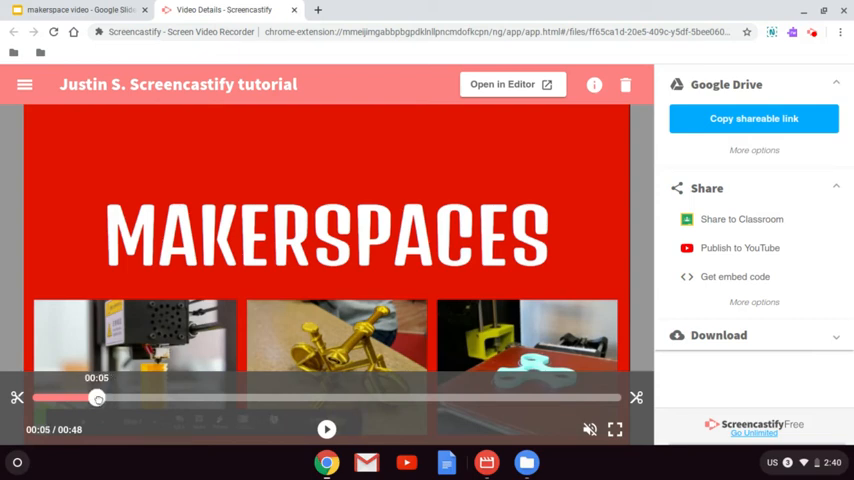
- Set the trim's start marker so the clip begins at 0:05
left_click(16, 398)
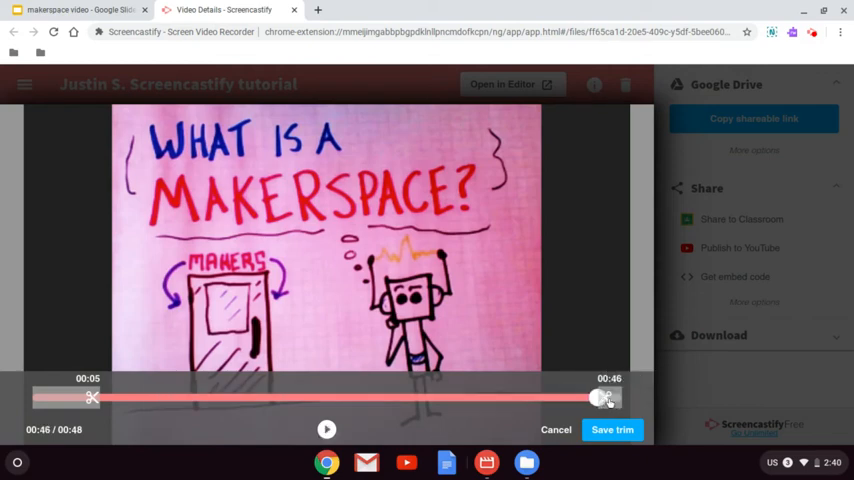
- Preview the clip and pull the end trim handle from 0:46 back to 0:36
left_click(326, 428)
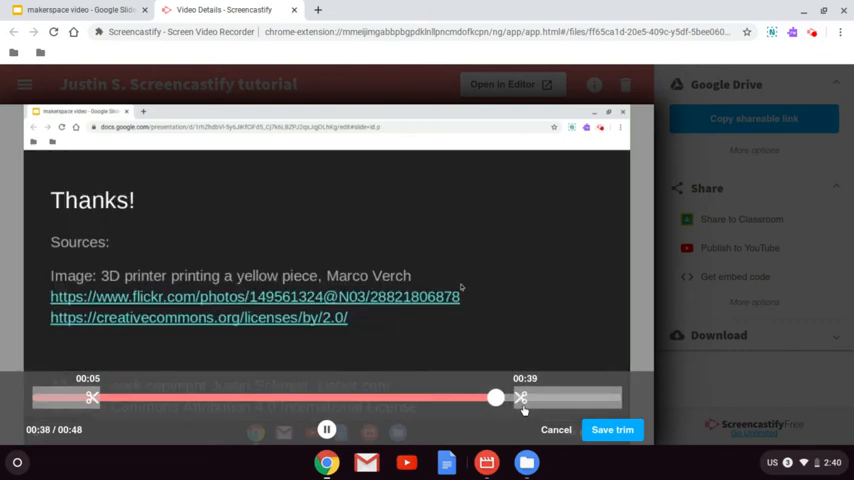
left_click_drag(496, 398, 484, 398)
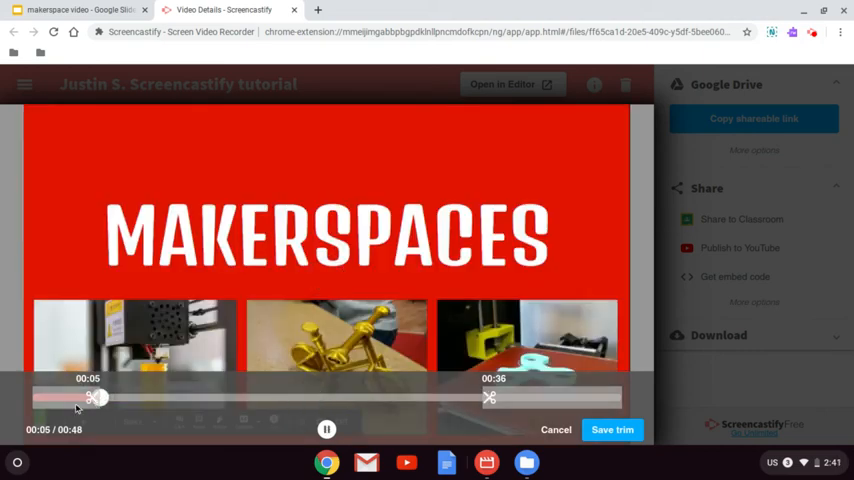
left_click(326, 428)
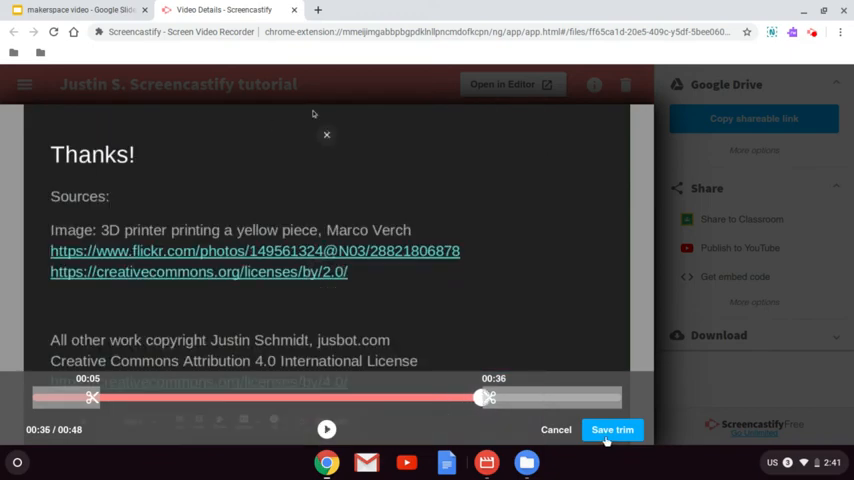
- Save the trim and confirm replacing the original, leaving a 31-second recording
left_click(612, 428)
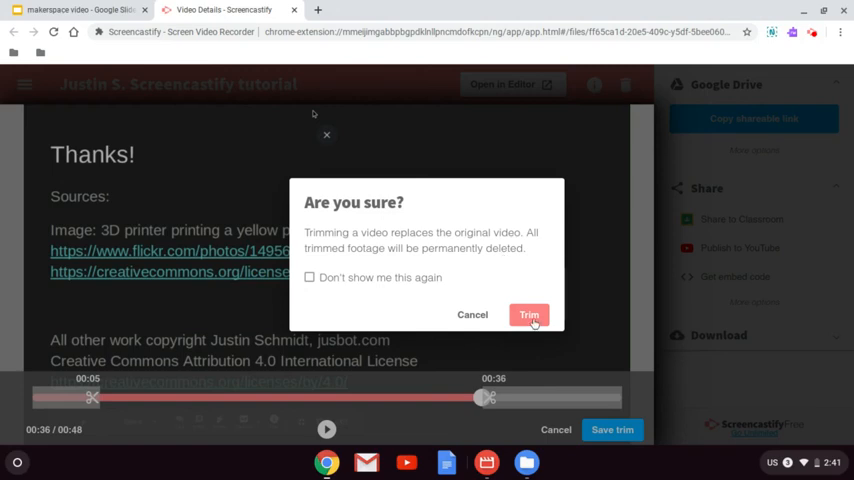
left_click(528, 316)
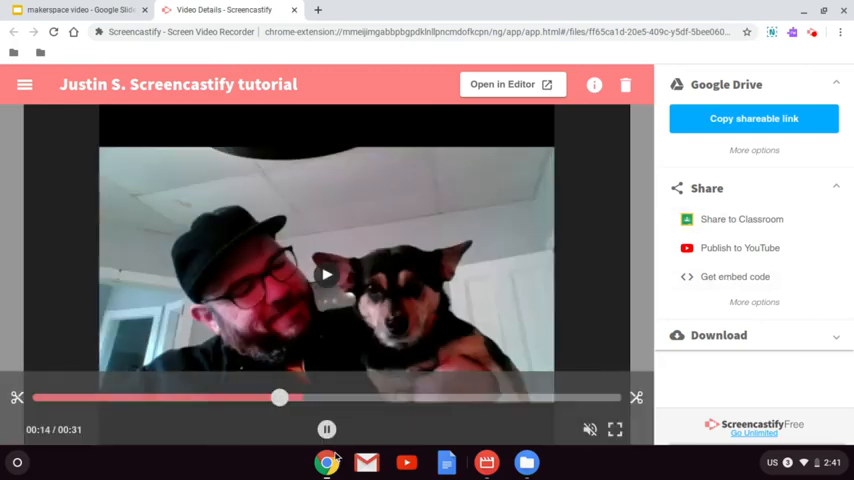
- From Share's more options, generate the Drive-link QR code and download it as an image
left_click(326, 428)
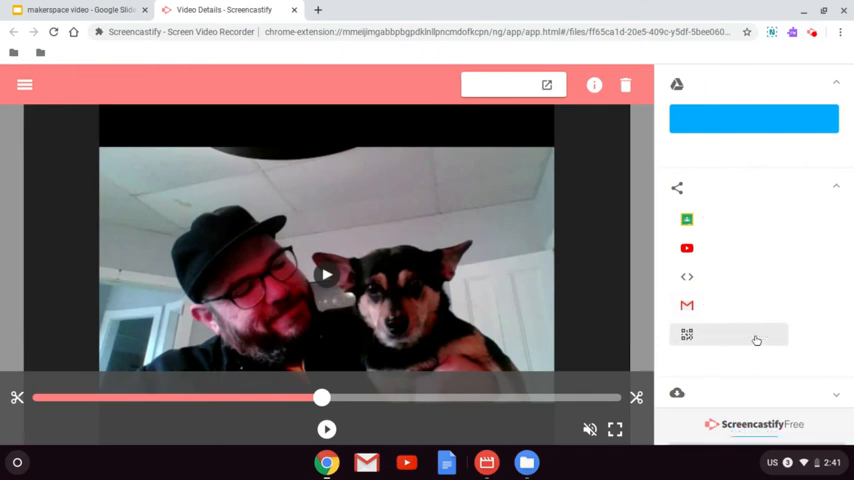
left_click(688, 334)
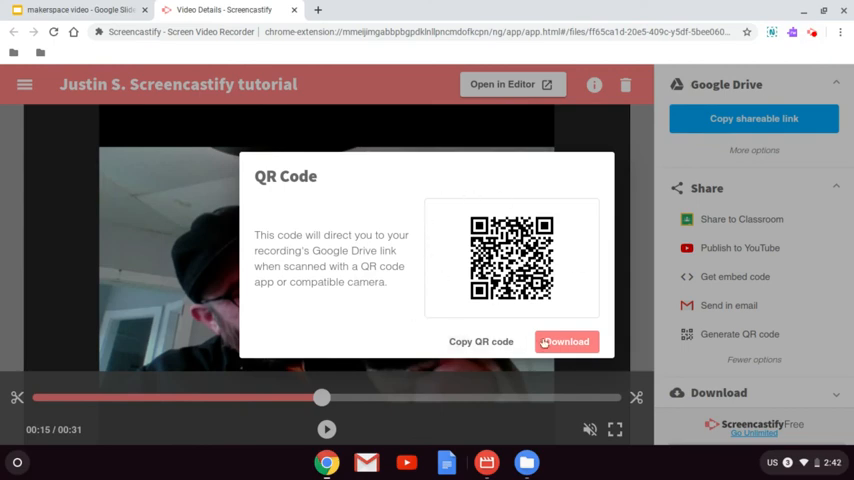
left_click(564, 340)
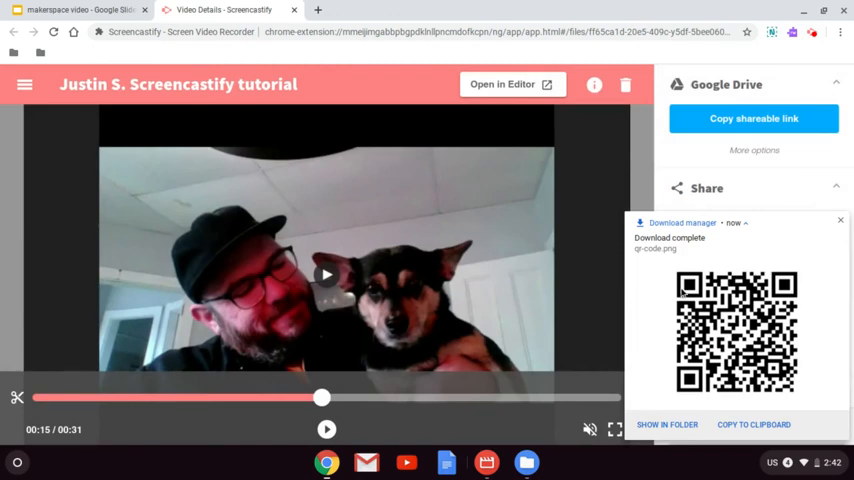
mouse_move(196, 390)
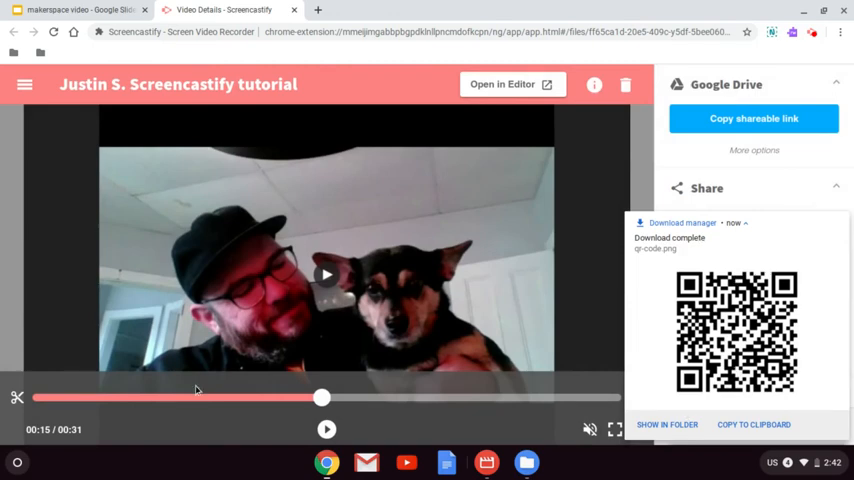